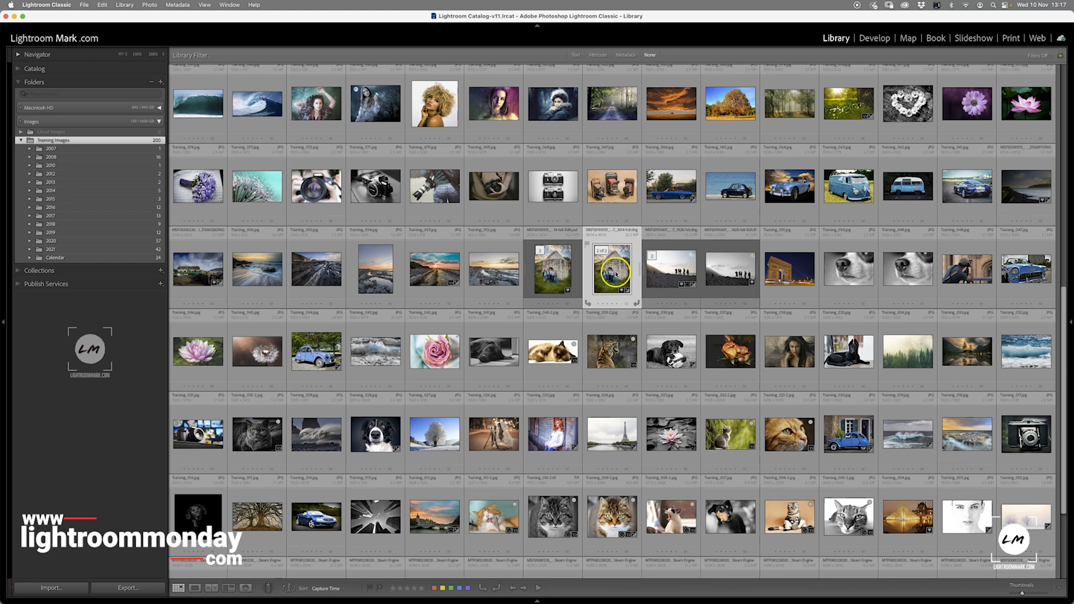
# Open the HDR photo of five people before the stone tower in Loupe view.
pyautogui.doubleClick(610, 268)
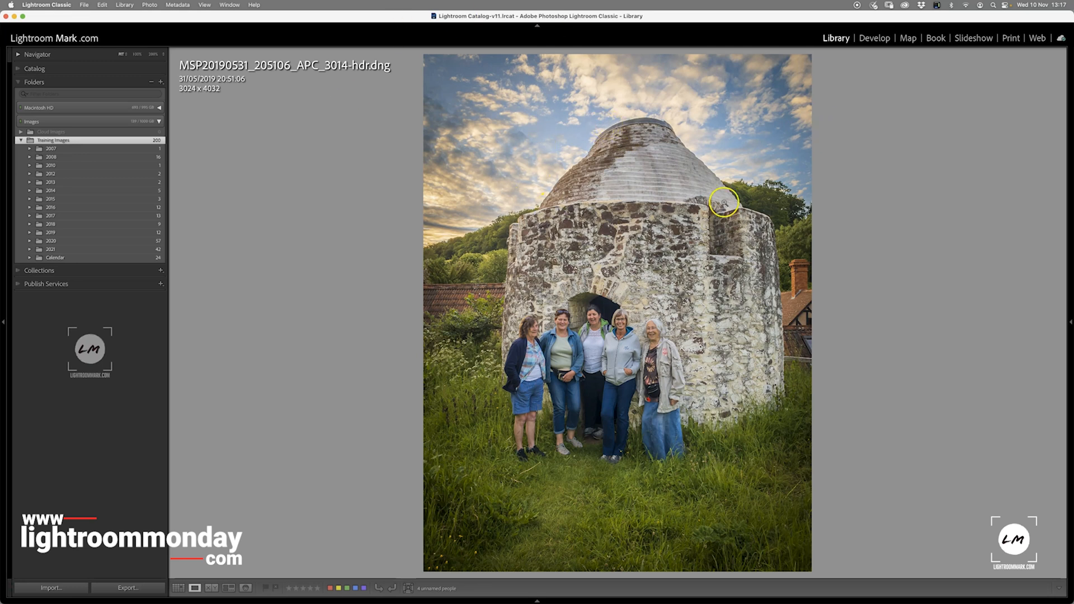
pyautogui.moveTo(539, 150)
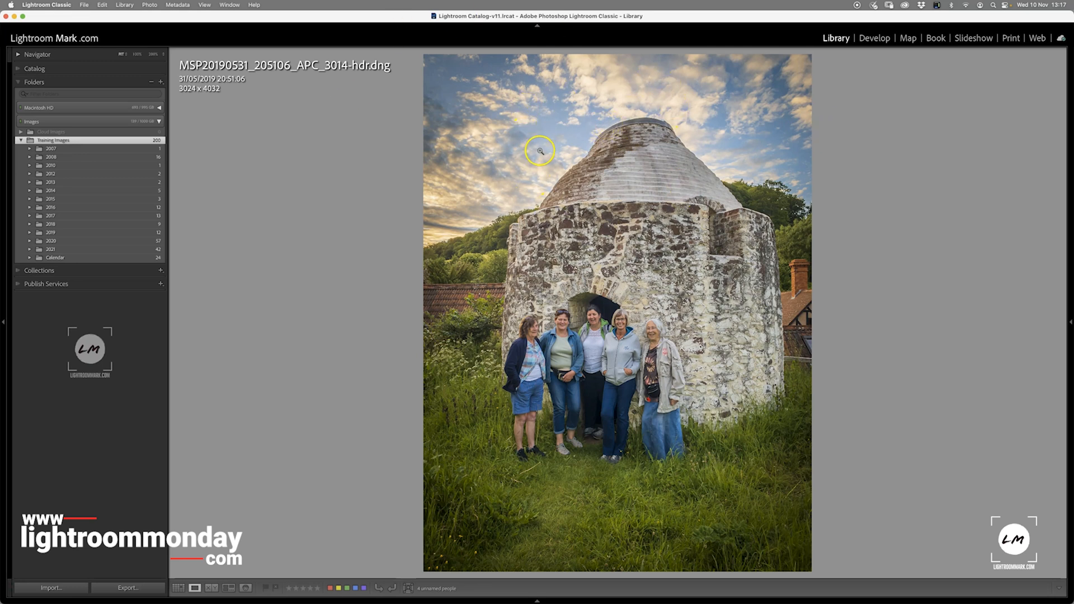
pyautogui.moveTo(529, 152)
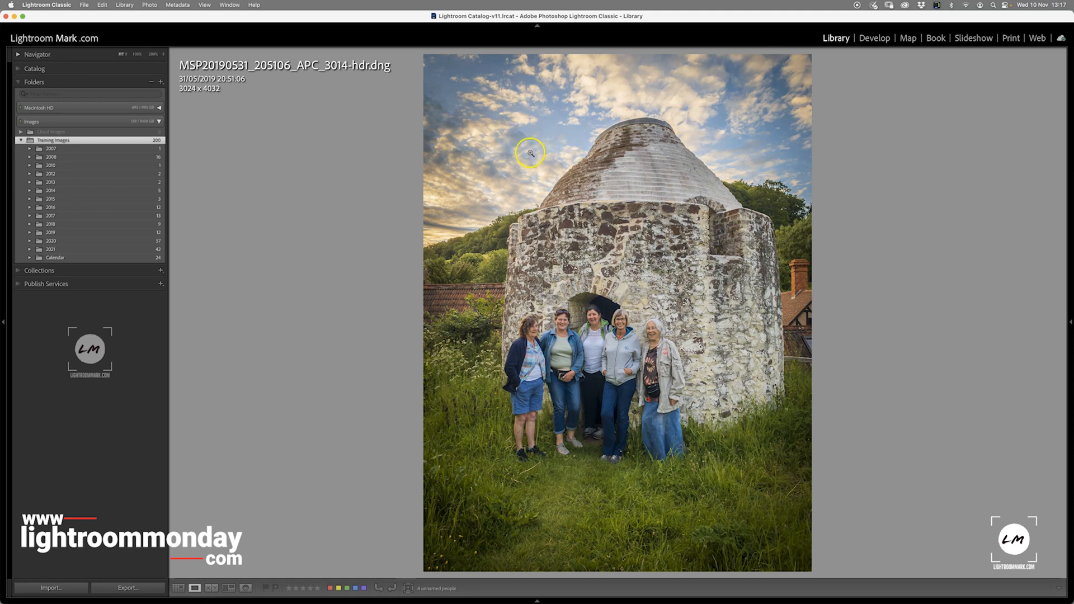
pyautogui.rightClick(519, 135)
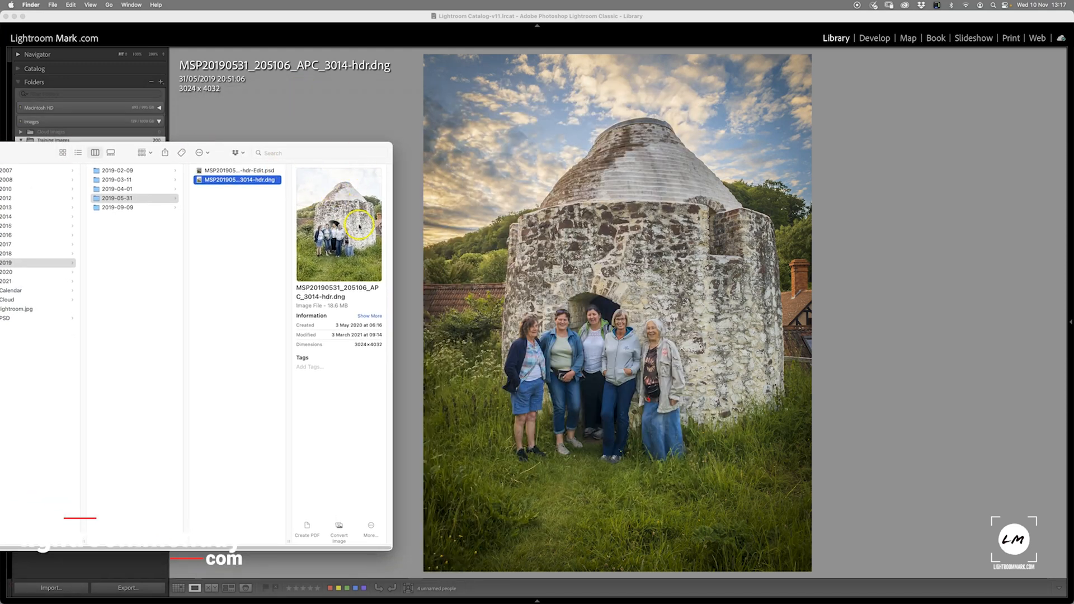
pyautogui.moveTo(326, 181)
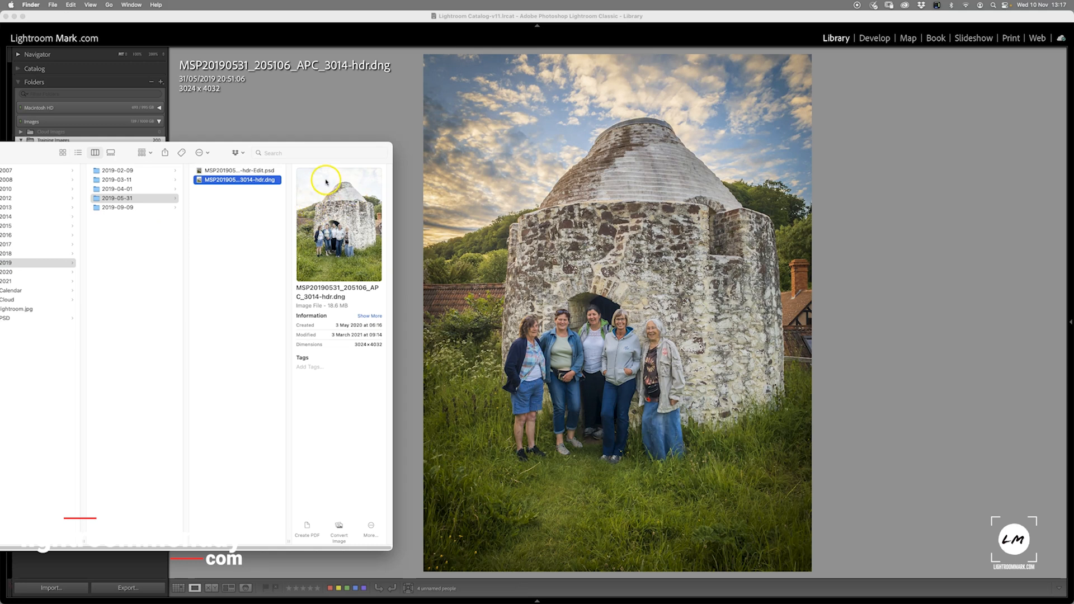
pyautogui.moveTo(341, 214)
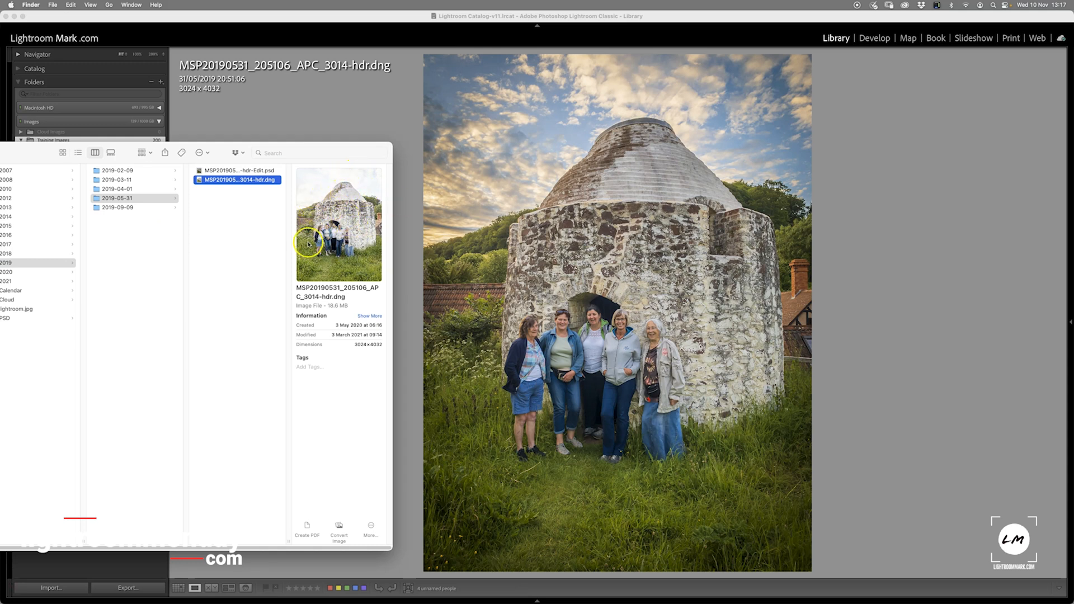
pyautogui.moveTo(536, 152)
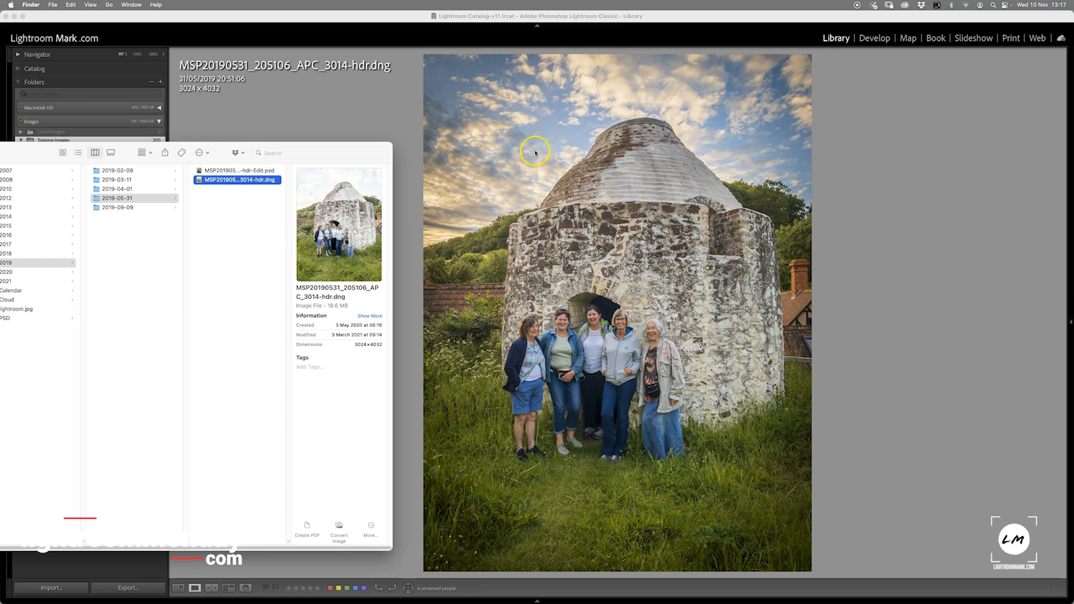
pyautogui.moveTo(480, 140)
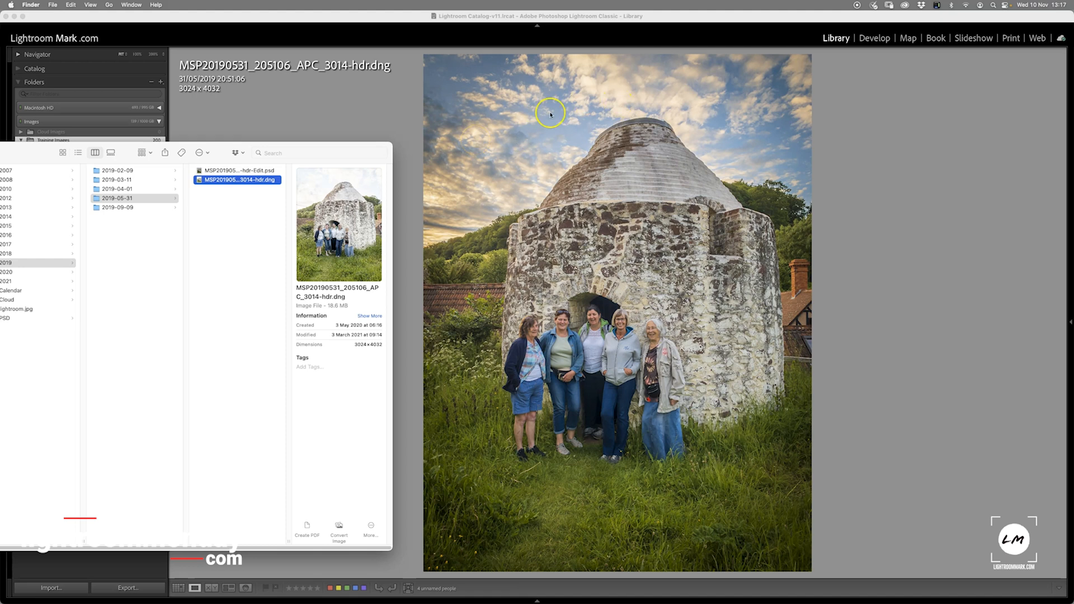
pyautogui.moveTo(608, 137)
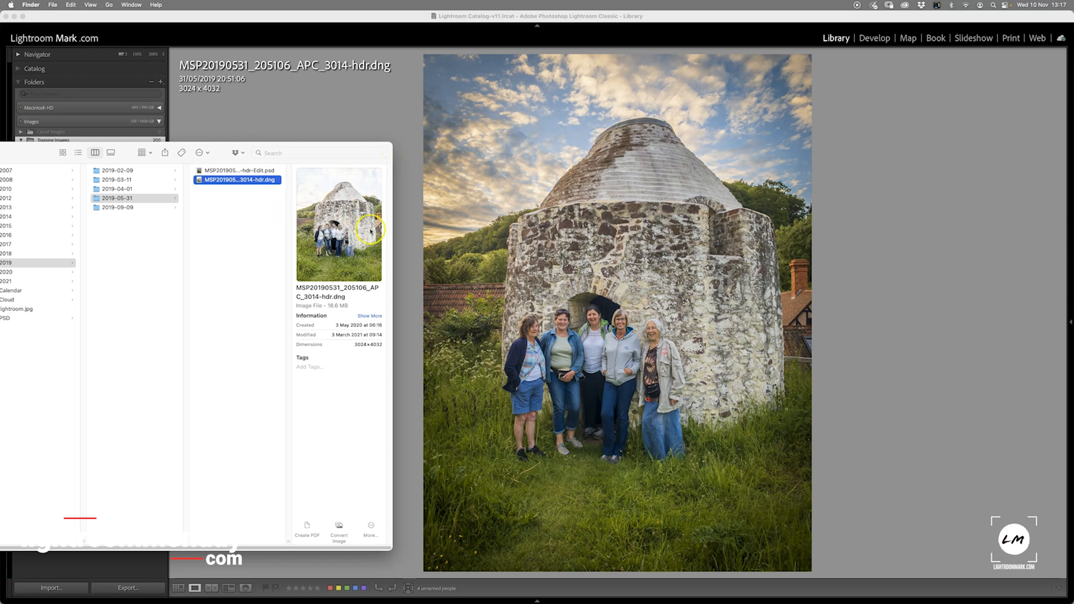
pyautogui.moveTo(344, 230)
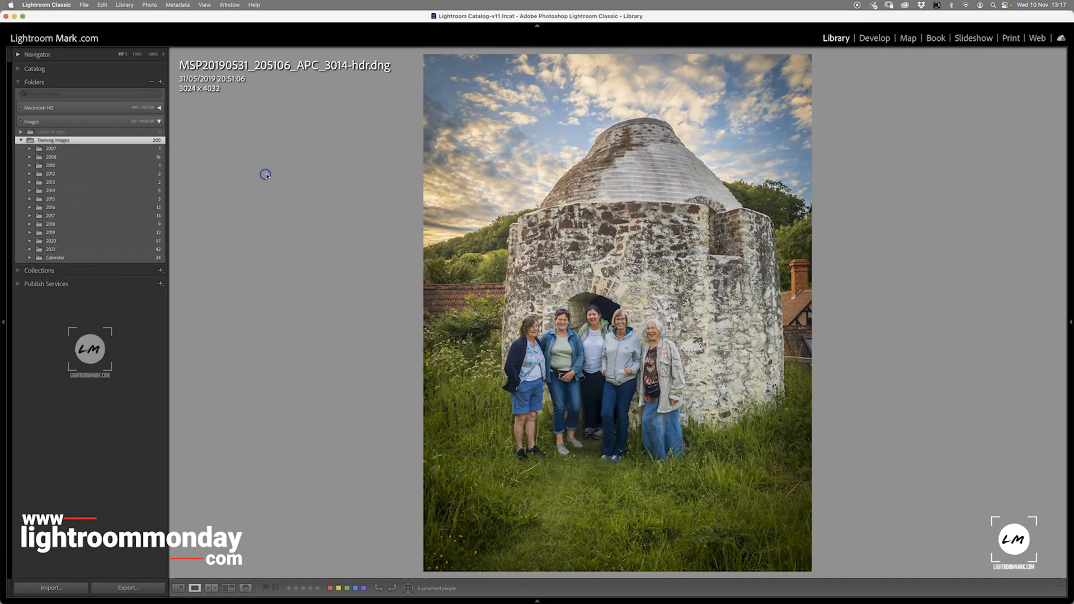
# Return to the Training Images thumbnail grid in Grid view.
pyautogui.click(177, 588)
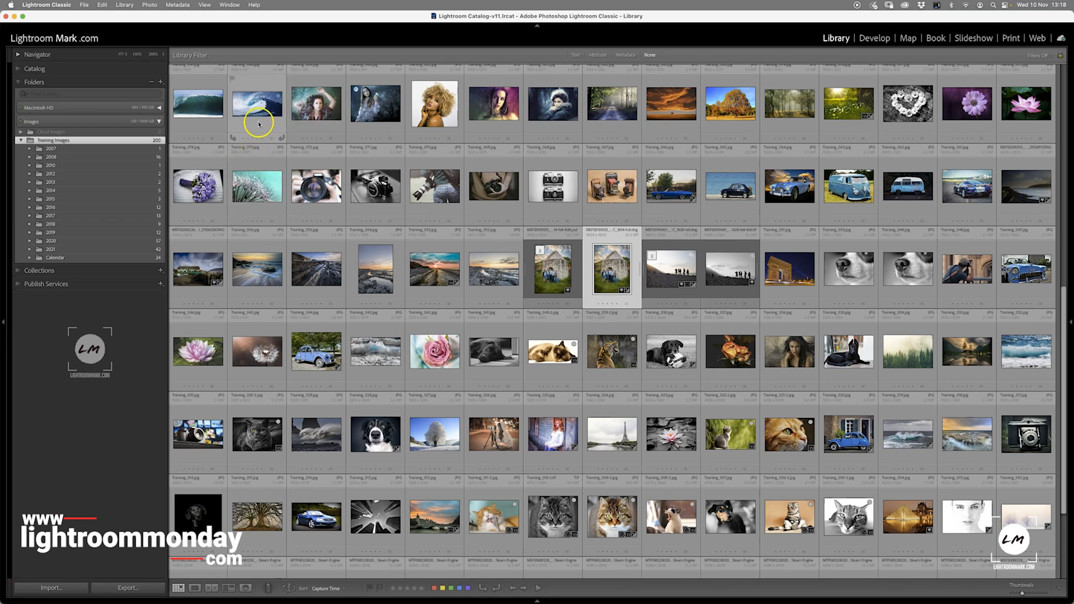
pyautogui.moveTo(263, 121)
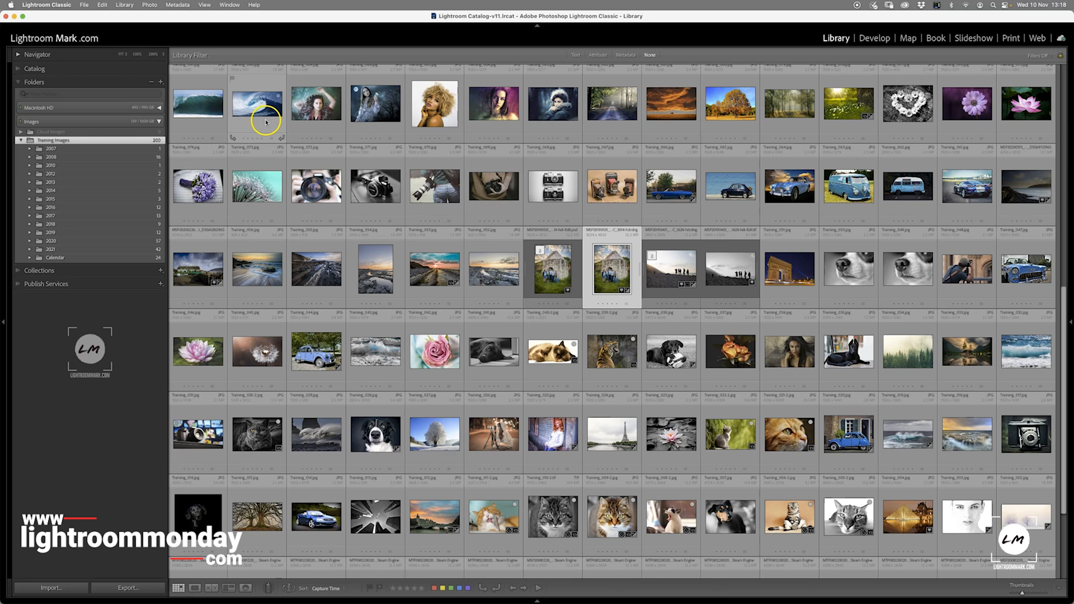
pyautogui.moveTo(265, 121)
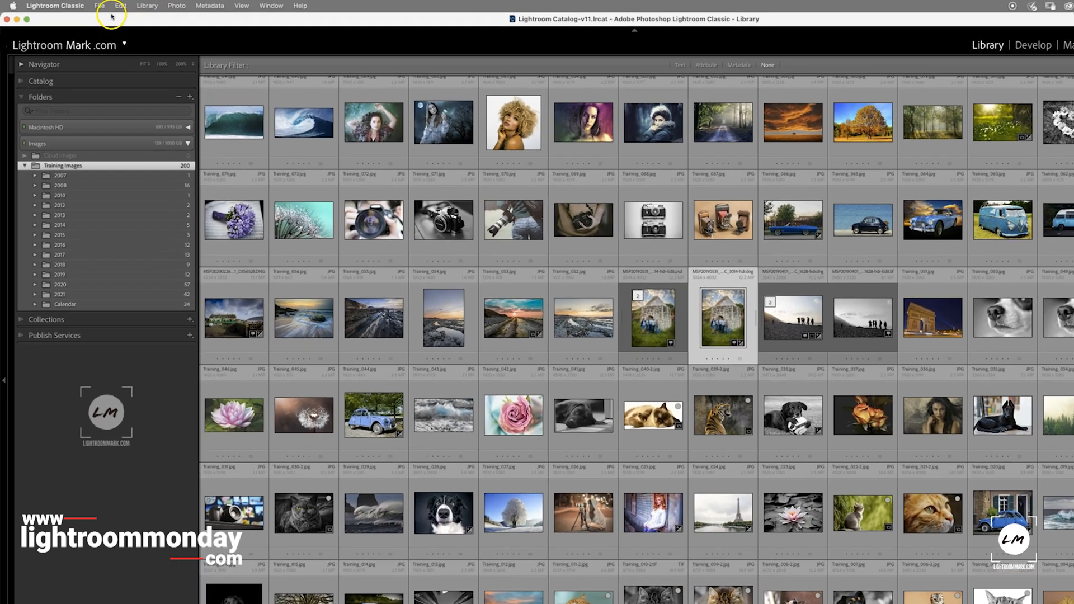
# Open Catalog Settings and show the backup frequency choices beside the weekly schedule.
pyautogui.click(110, 9)
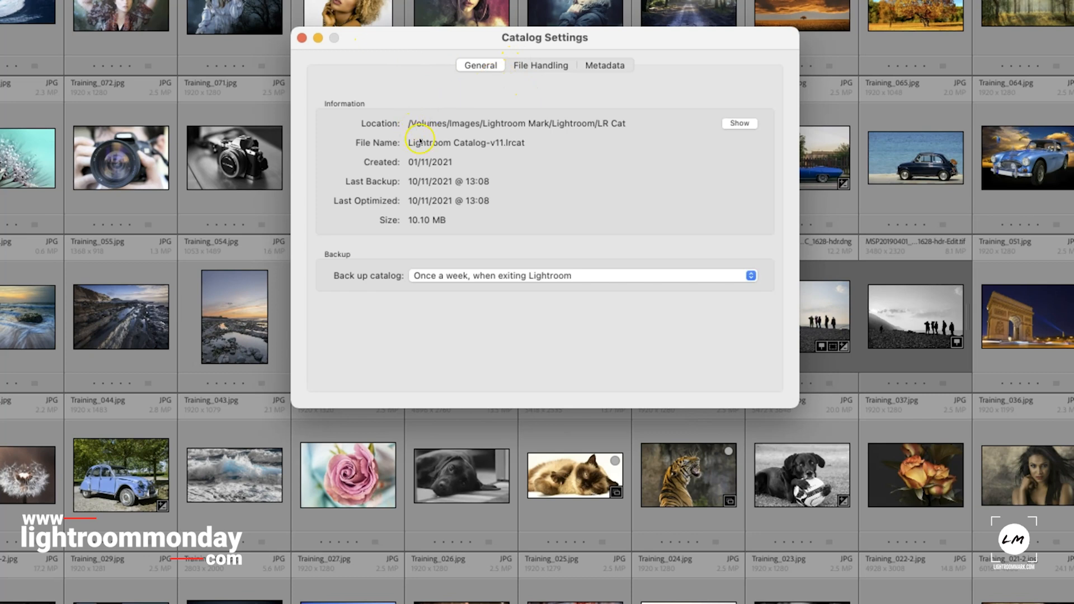
pyautogui.moveTo(602, 108)
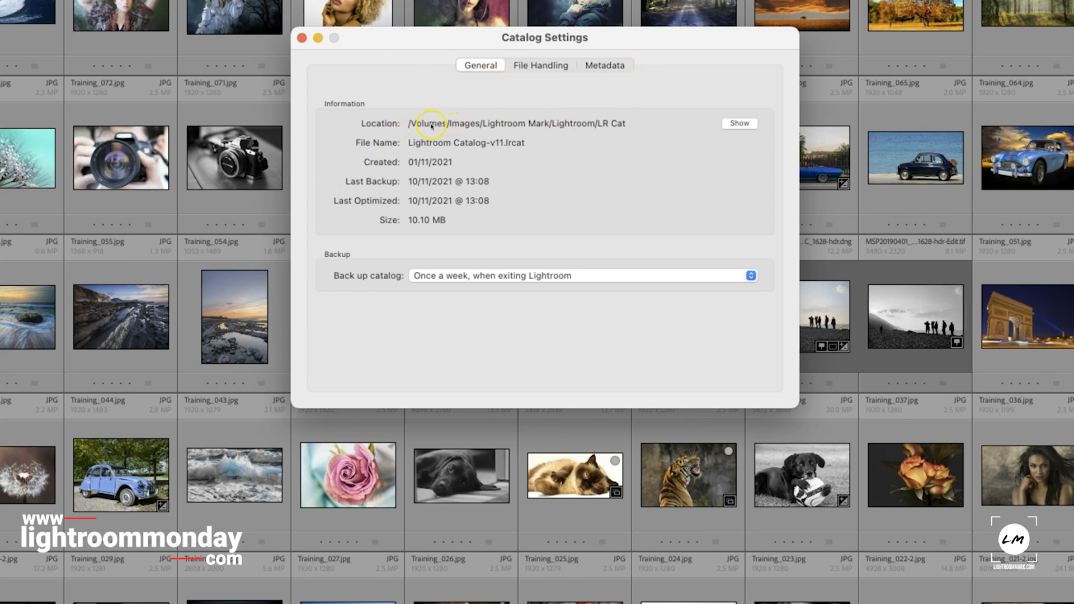
pyautogui.moveTo(595, 134)
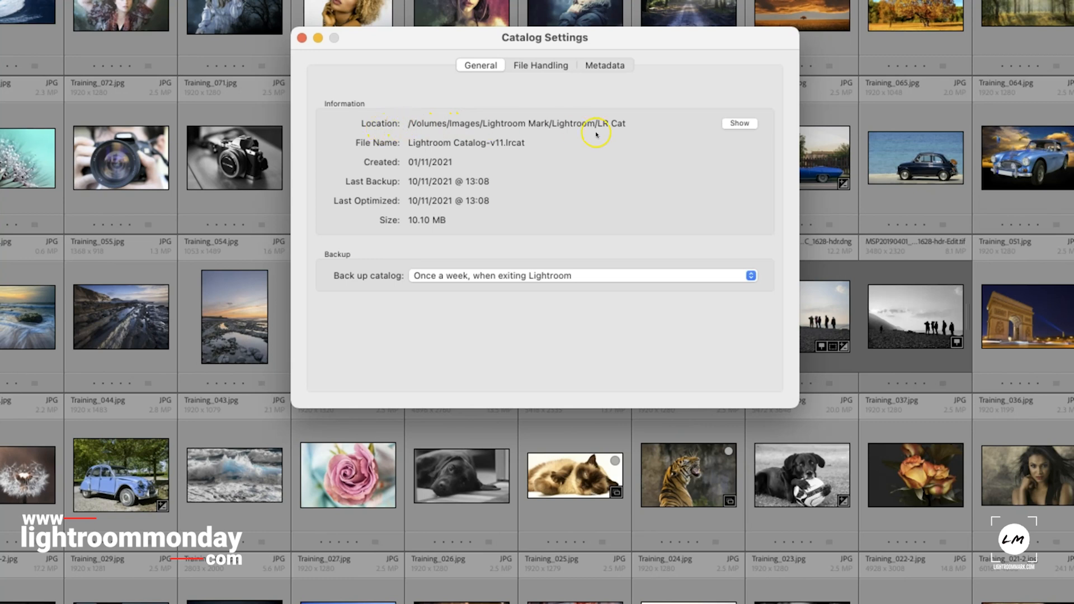
pyautogui.moveTo(433, 170)
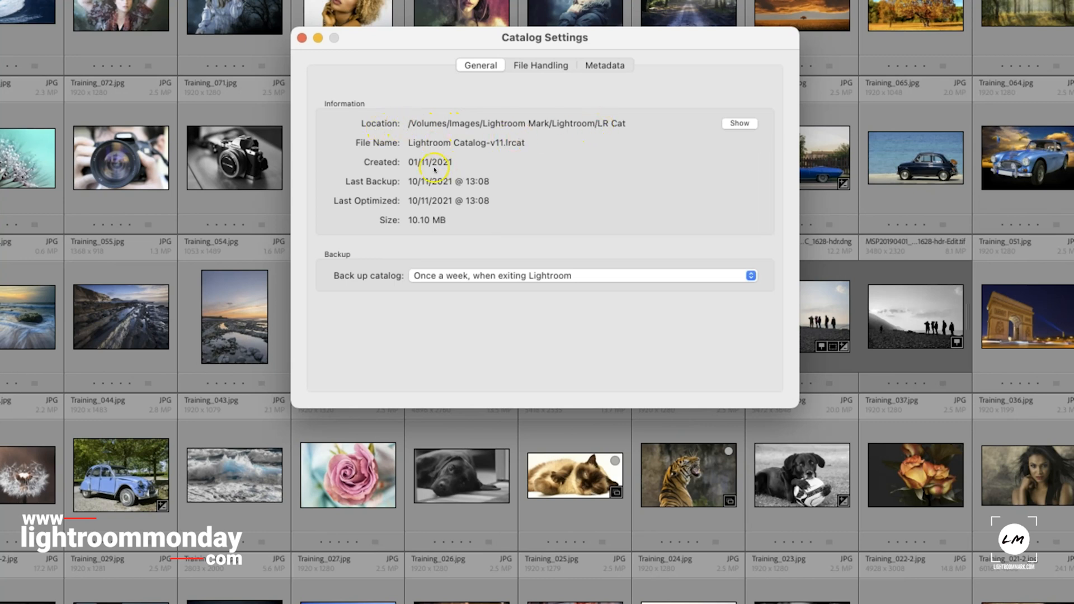
pyautogui.moveTo(376, 188)
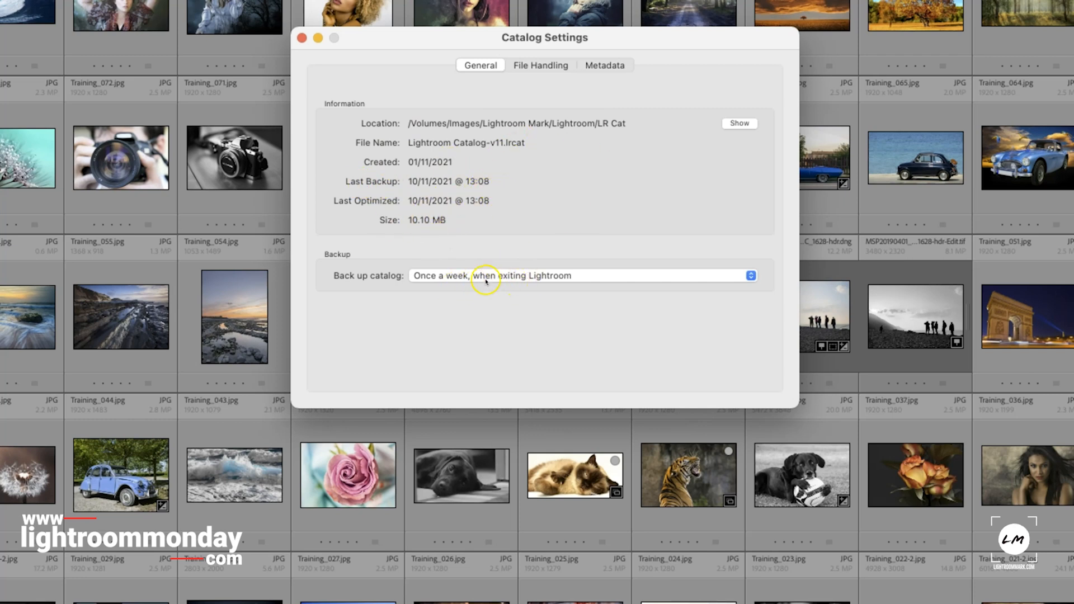
pyautogui.click(486, 275)
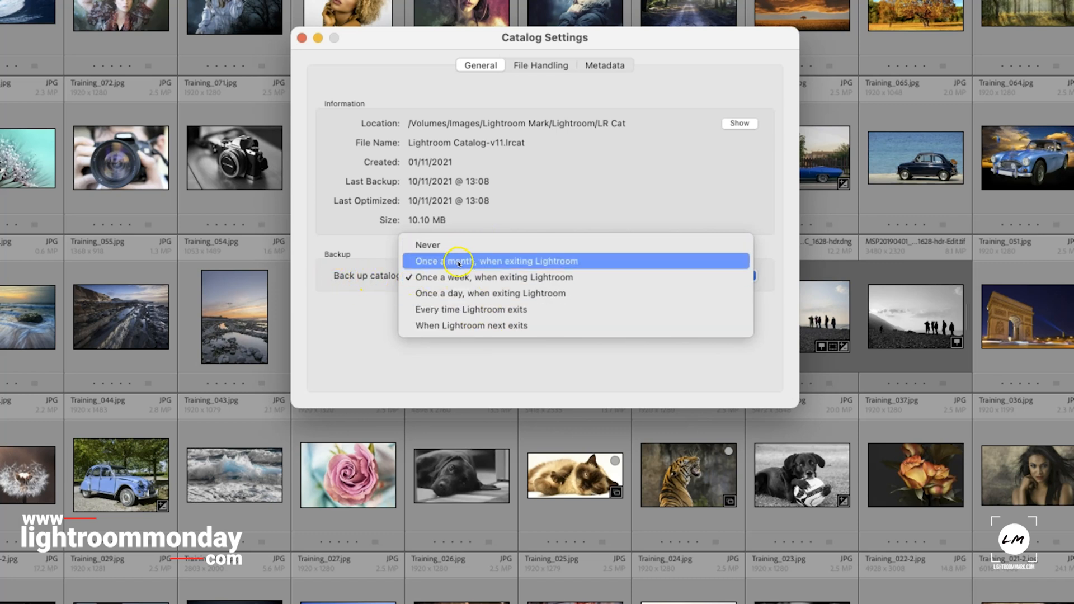
pyautogui.moveTo(498, 293)
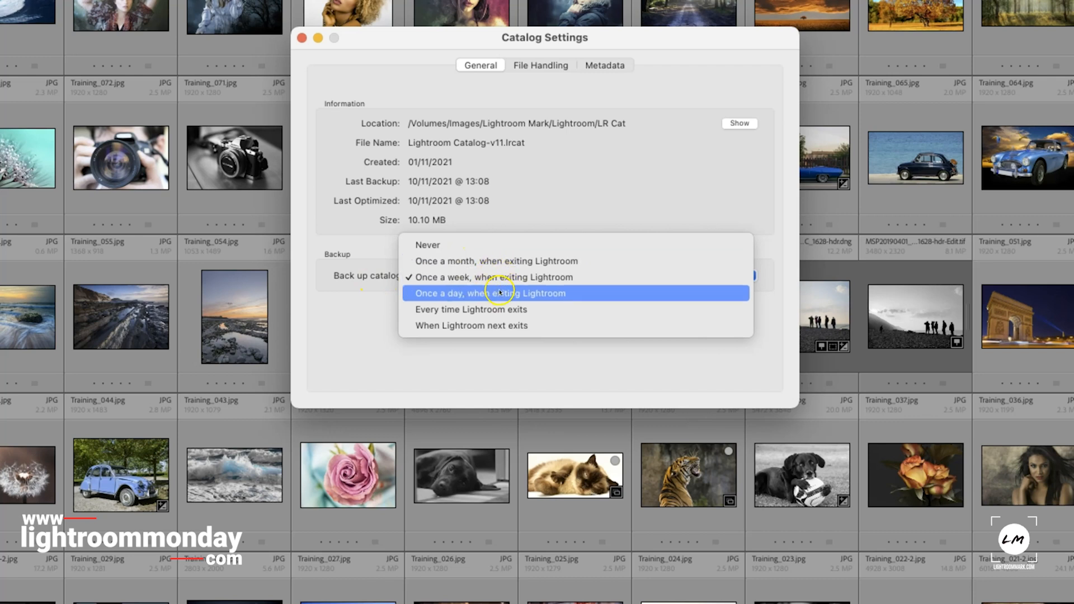
pyautogui.moveTo(510, 308)
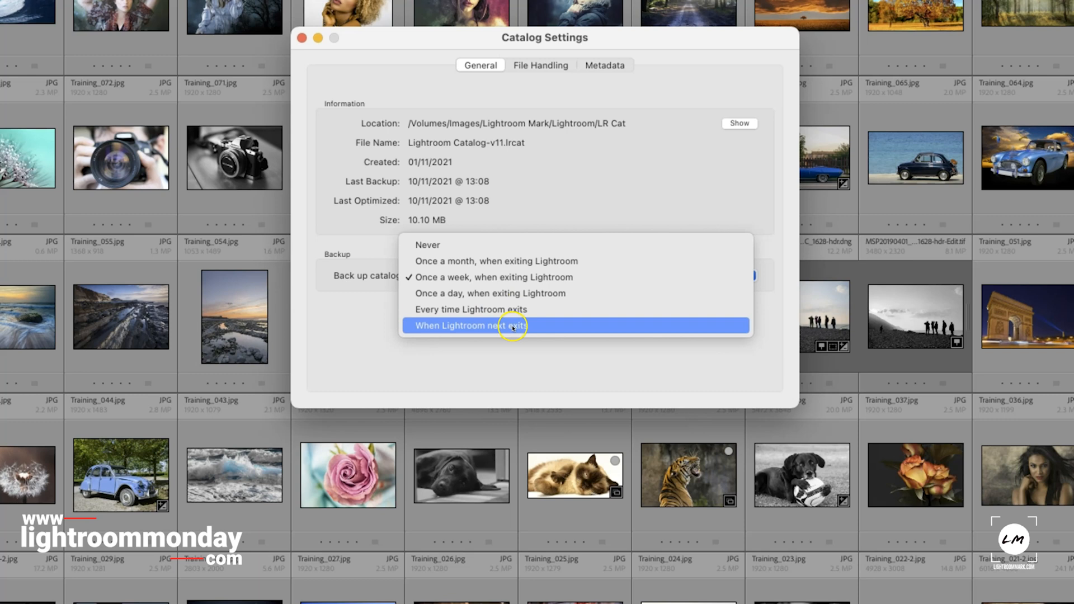
pyautogui.moveTo(496, 261)
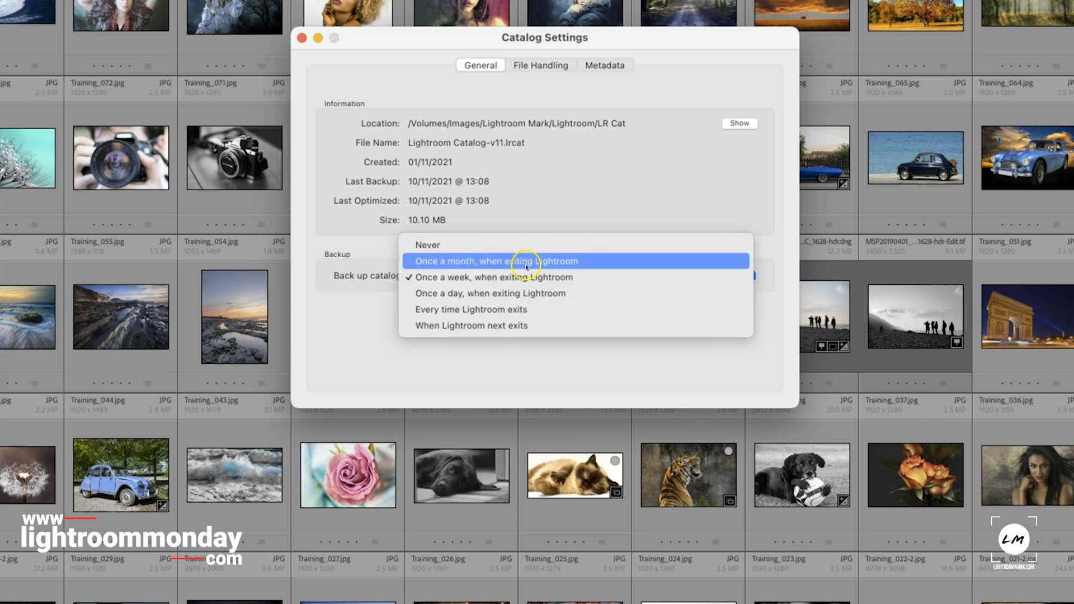
pyautogui.moveTo(512, 261)
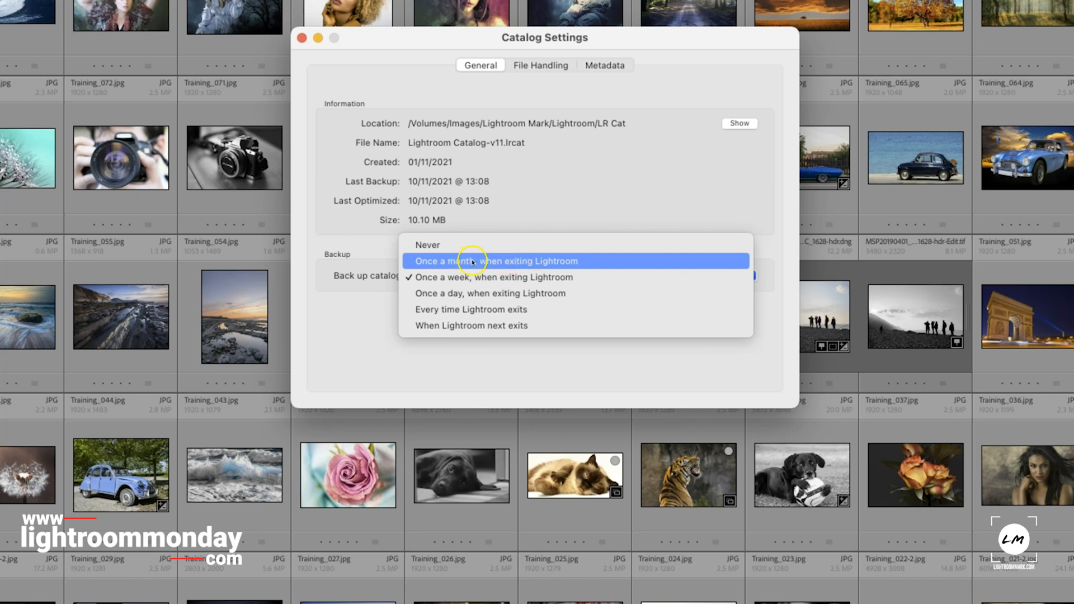
pyautogui.moveTo(483, 277)
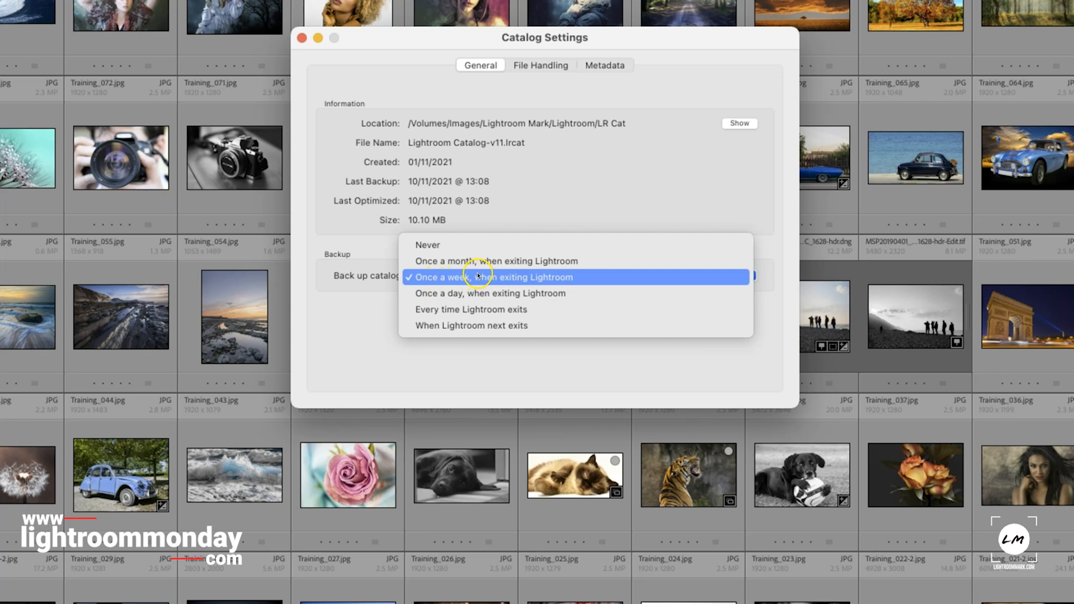
pyautogui.moveTo(486, 293)
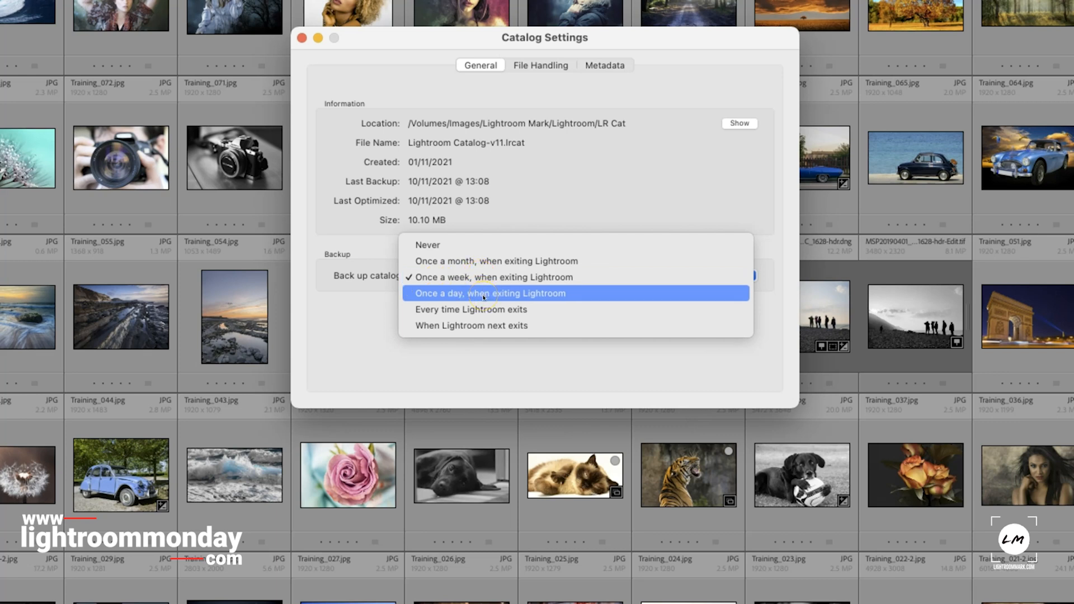
pyautogui.moveTo(482, 299)
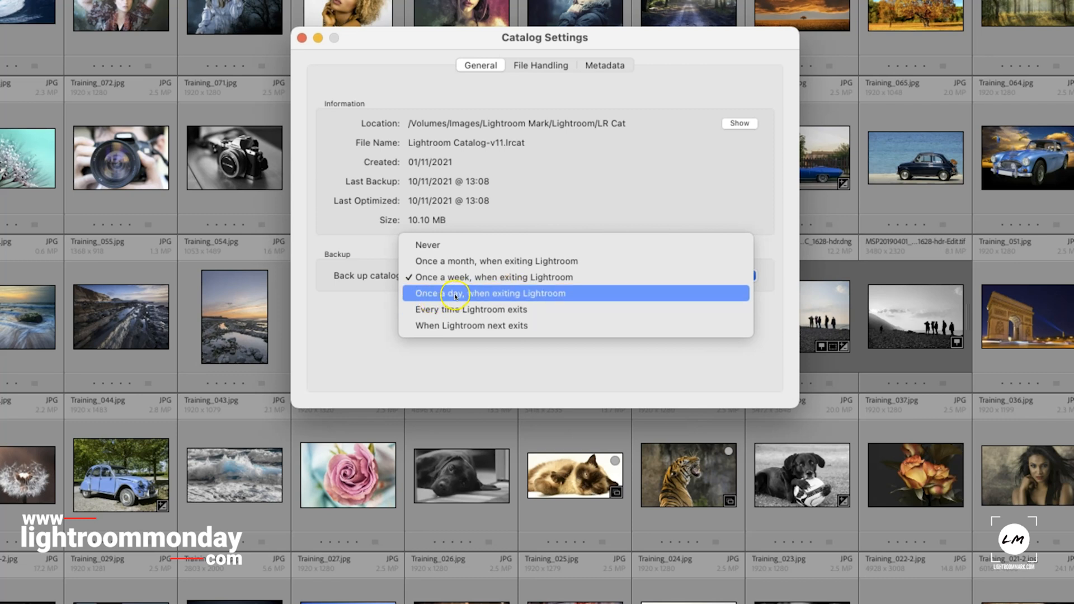
pyautogui.moveTo(469, 295)
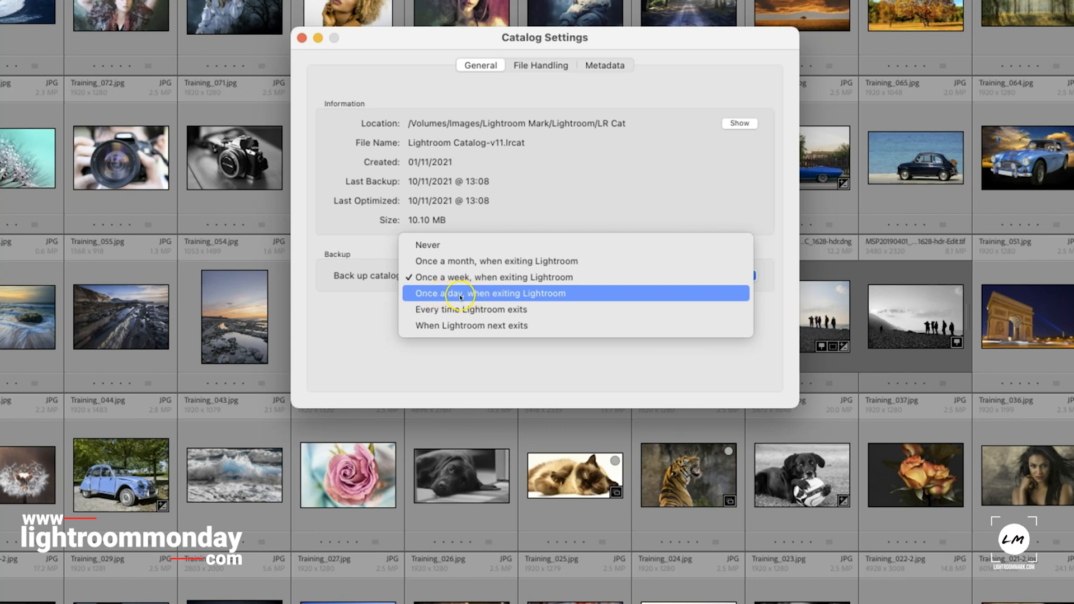
pyautogui.moveTo(430, 314)
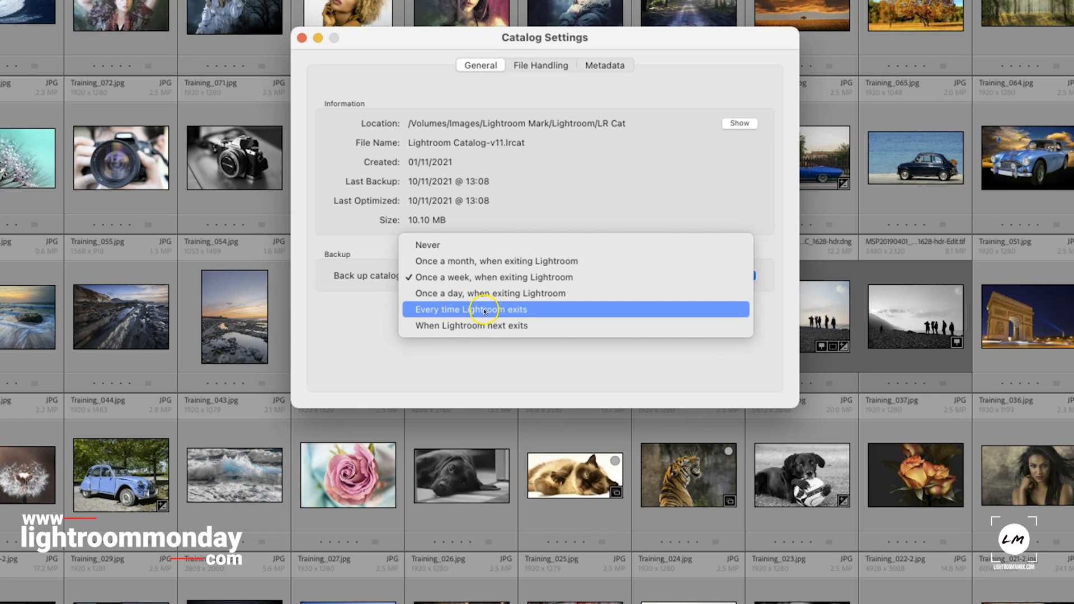
pyautogui.moveTo(484, 326)
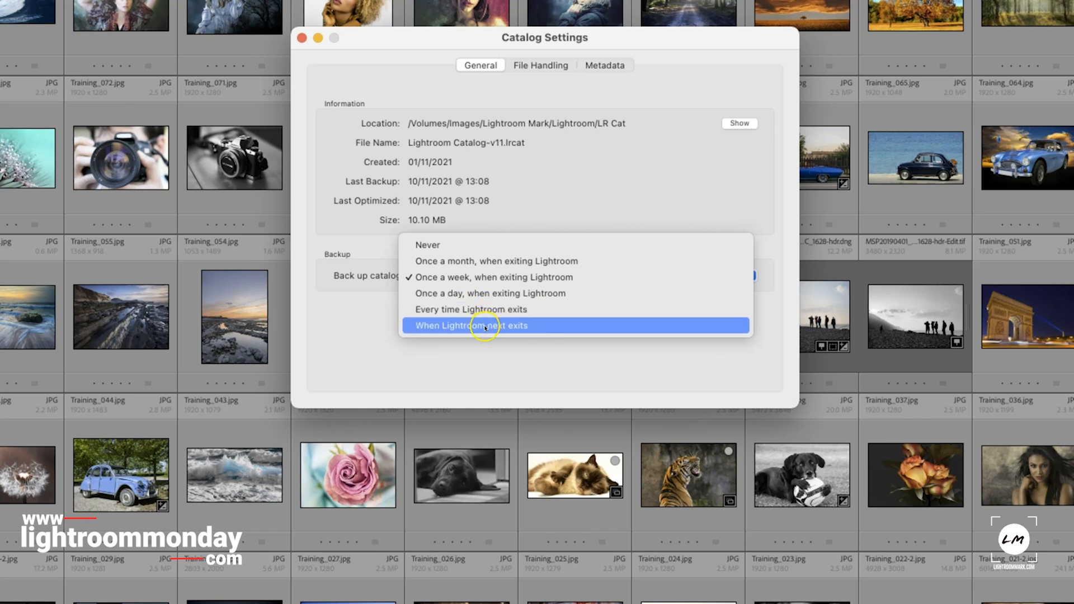
# Set Back up catalog to 'When Lightroom next exits'.
pyautogui.click(469, 326)
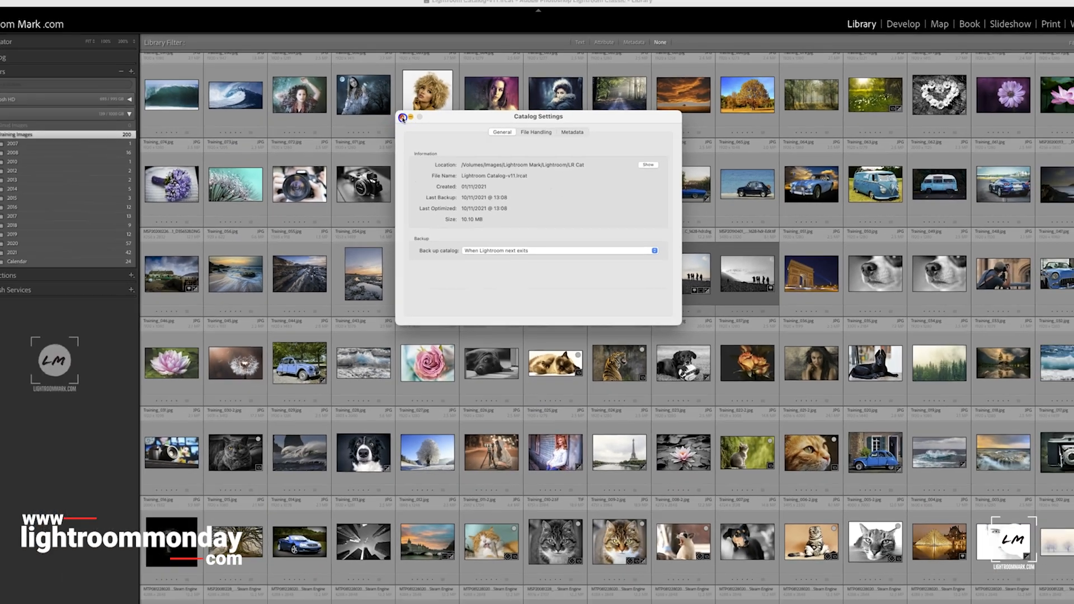
pyautogui.click(51, 6)
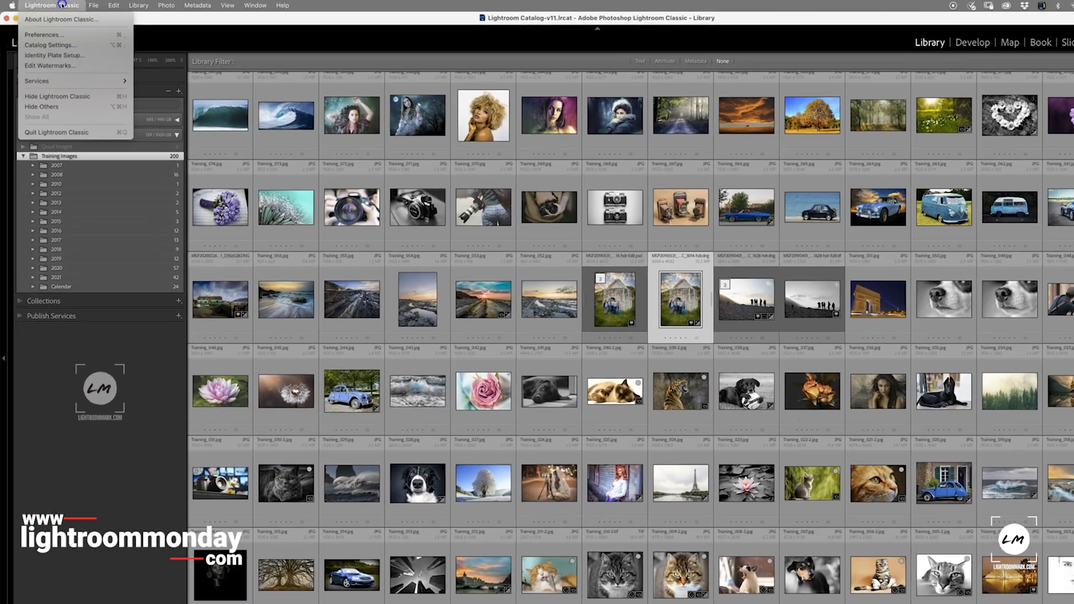
# Quit Lightroom Classic and confirm with Yes.
pyautogui.click(68, 132)
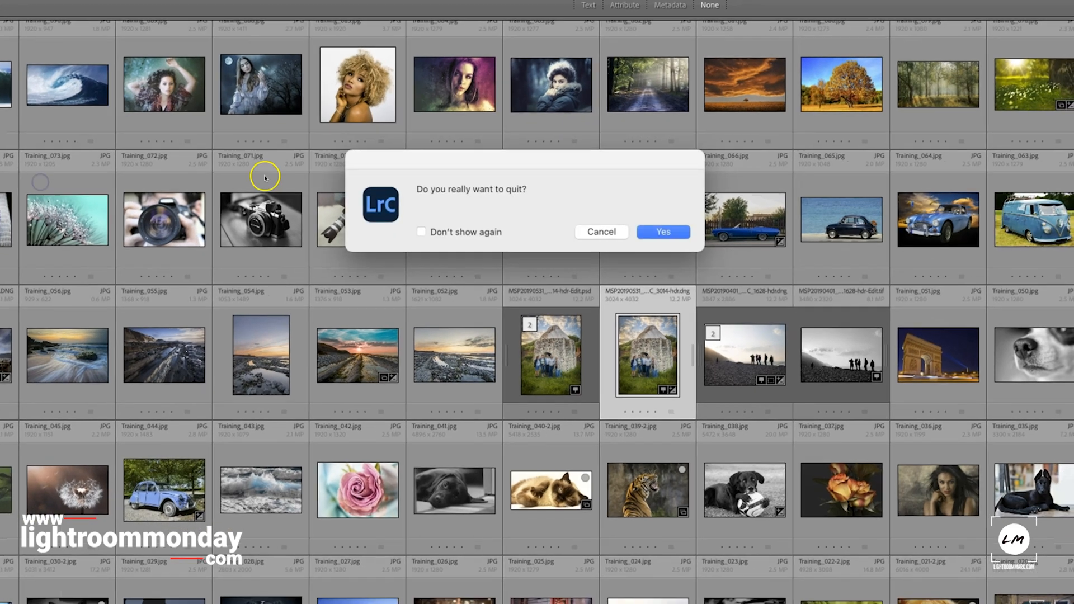
pyautogui.click(662, 231)
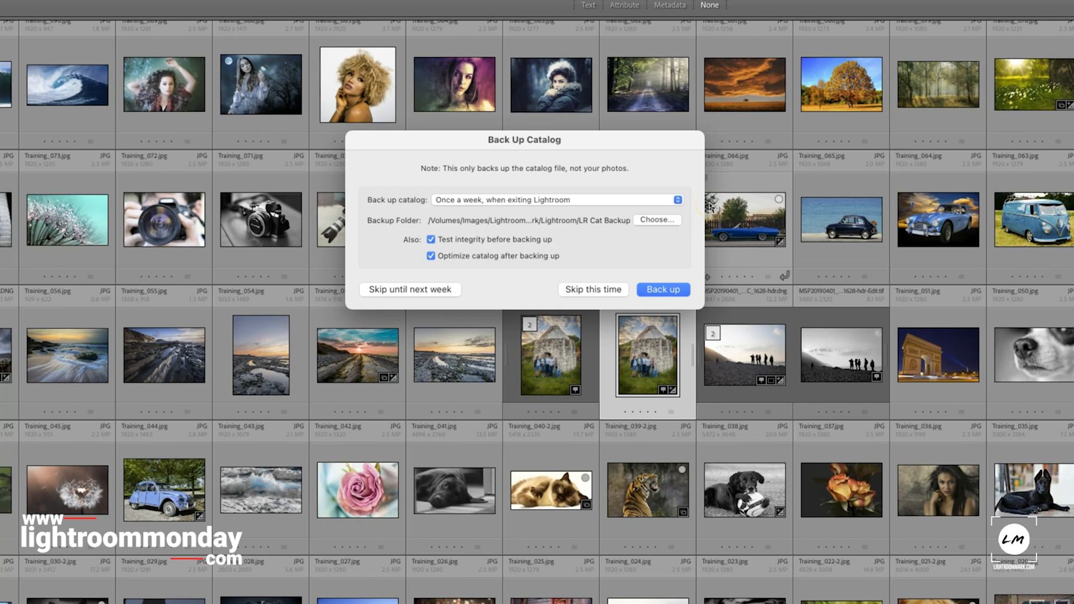
pyautogui.moveTo(515, 181)
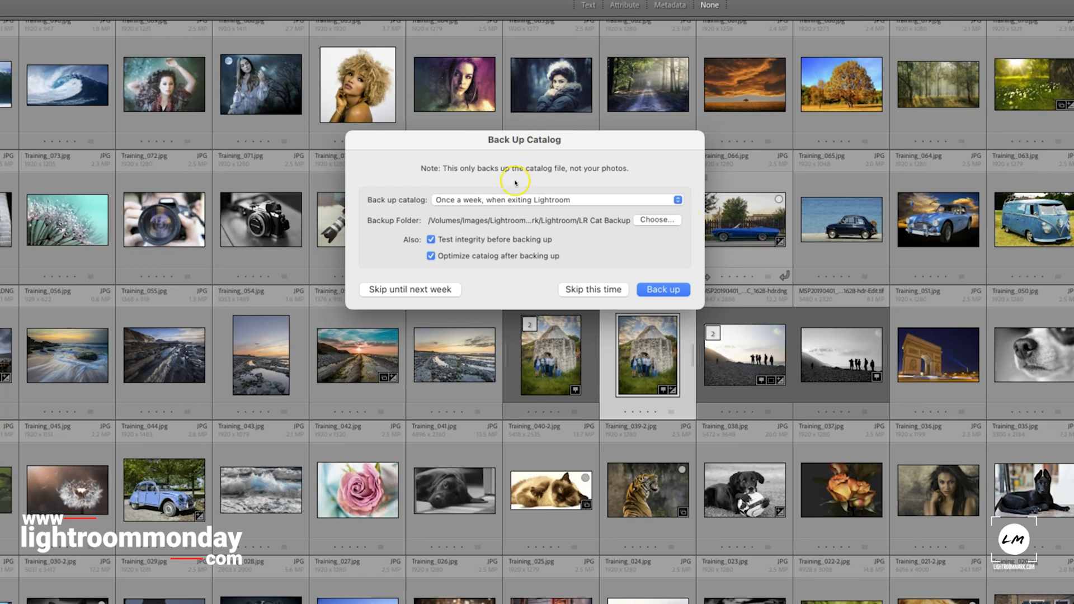
pyautogui.click(555, 199)
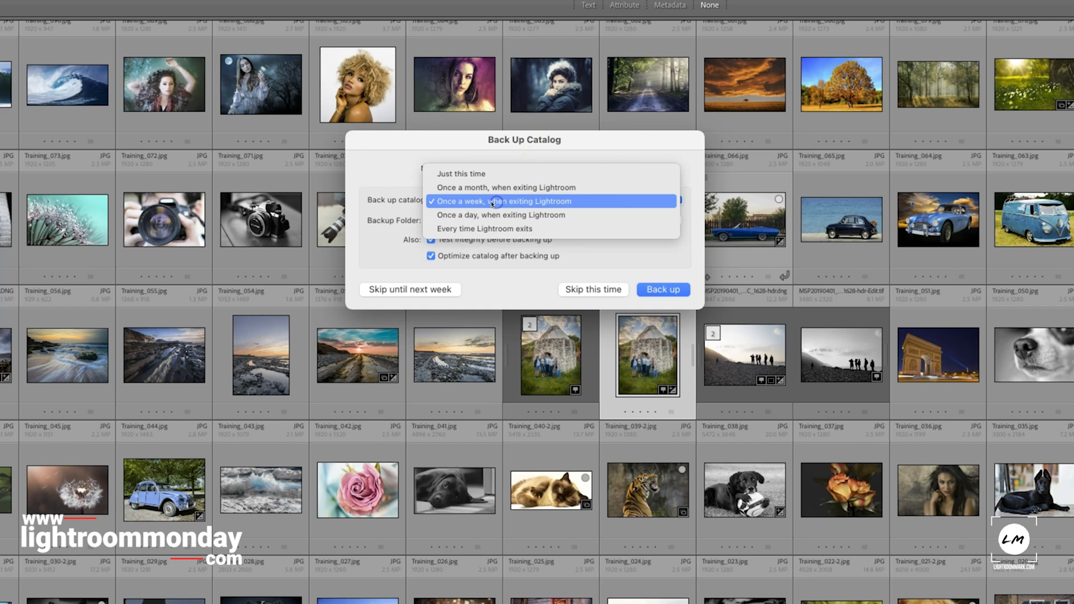
pyautogui.click(504, 200)
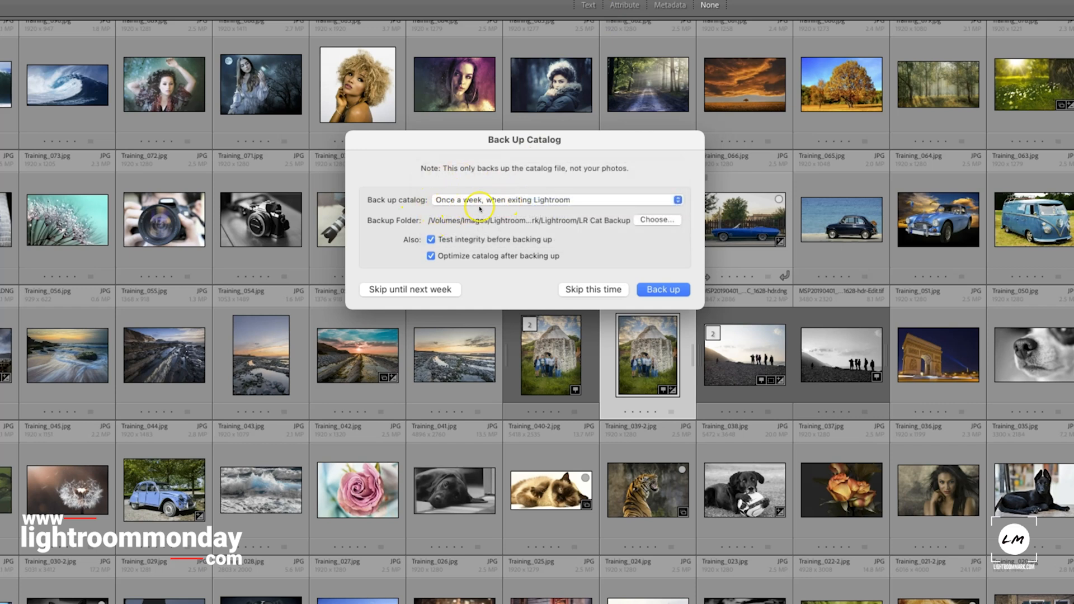
pyautogui.moveTo(363, 222)
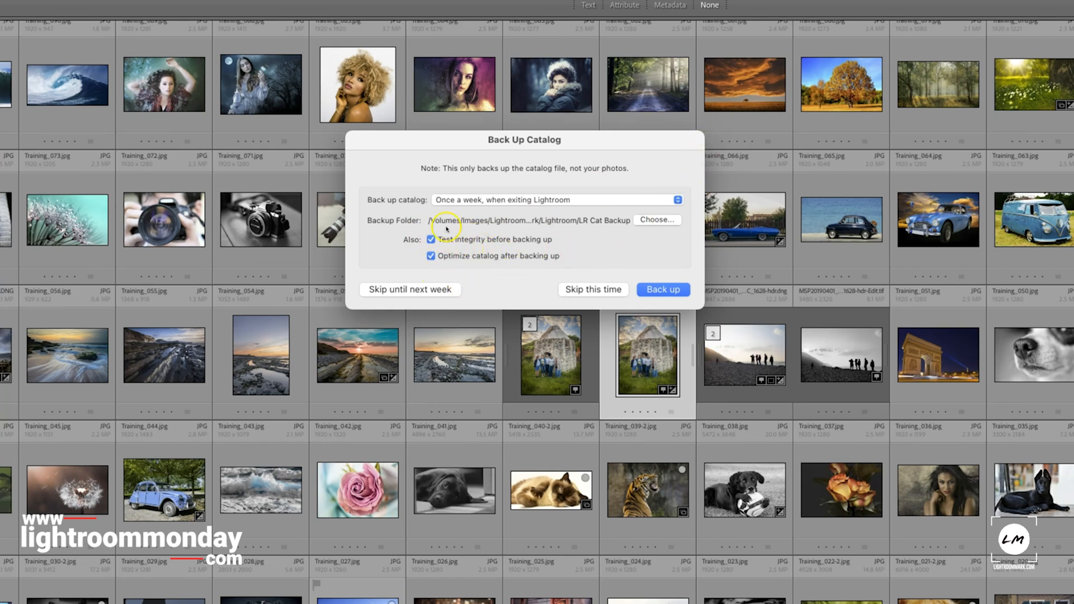
pyautogui.moveTo(606, 216)
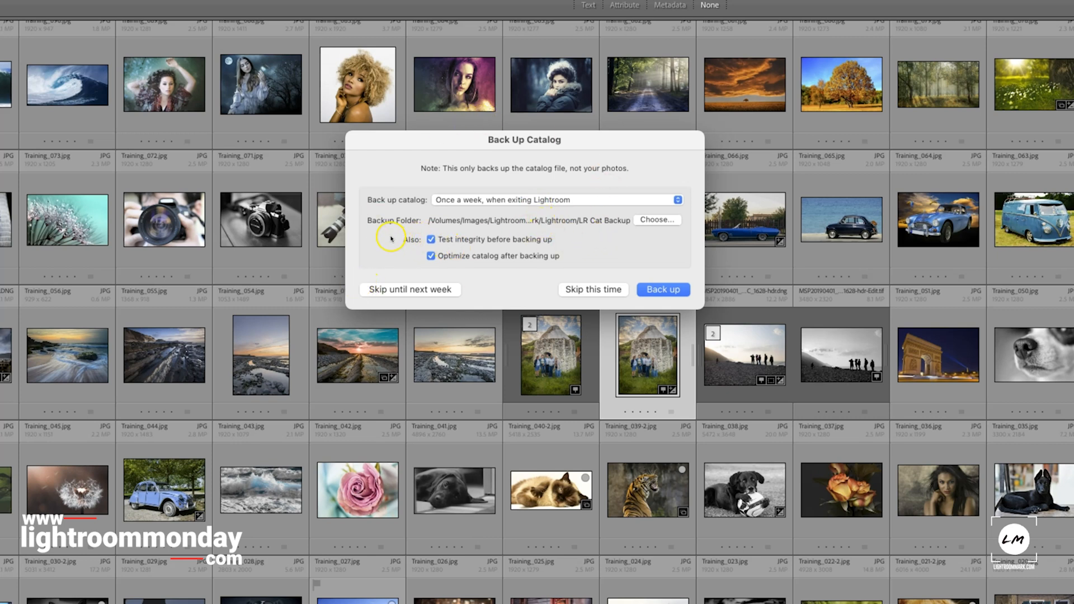
pyautogui.moveTo(466, 241)
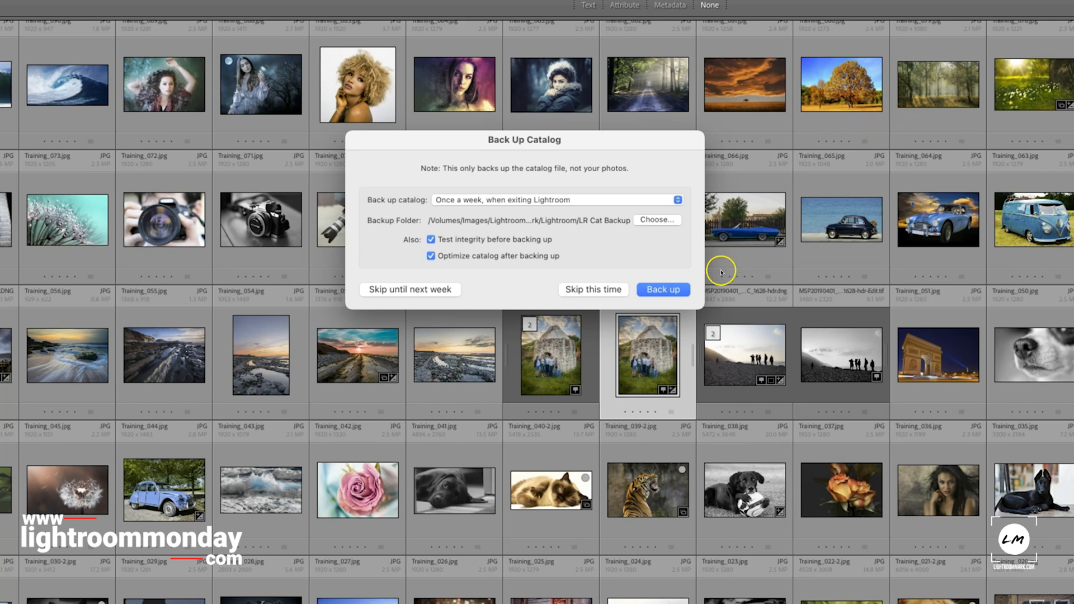
# Back up the catalog from the Back Up Catalog prompt and let Lightroom quit.
pyautogui.click(662, 289)
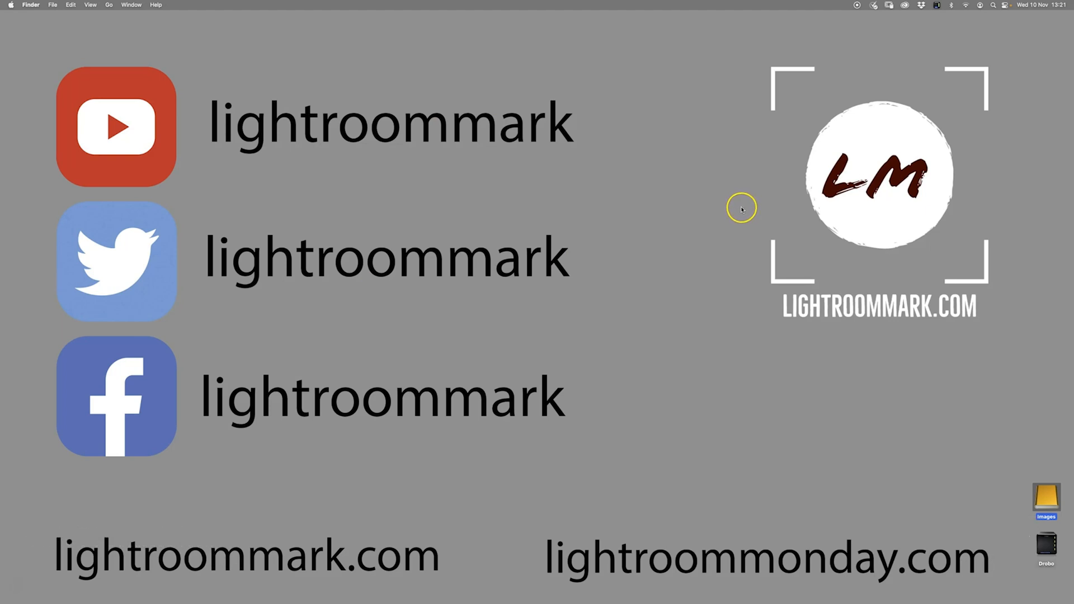
pyautogui.moveTo(683, 198)
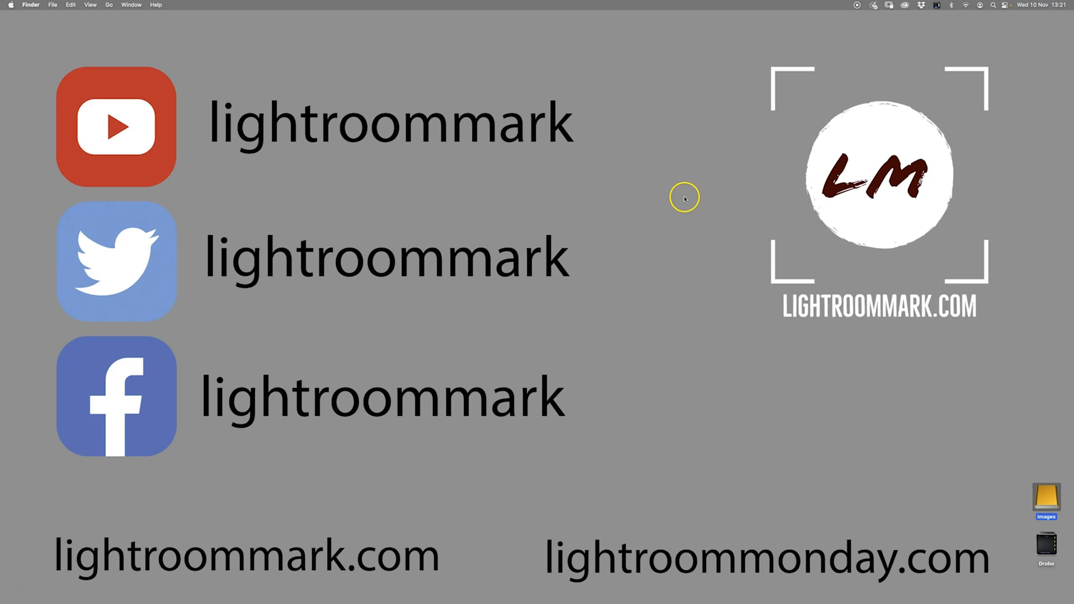
pyautogui.moveTo(731, 137)
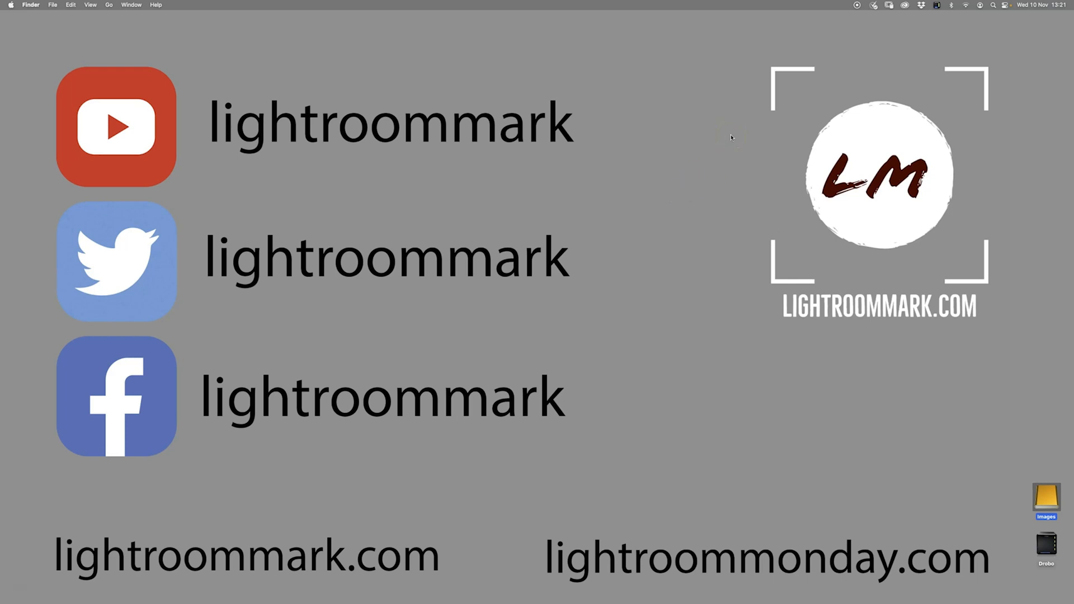
pyautogui.moveTo(730, 137)
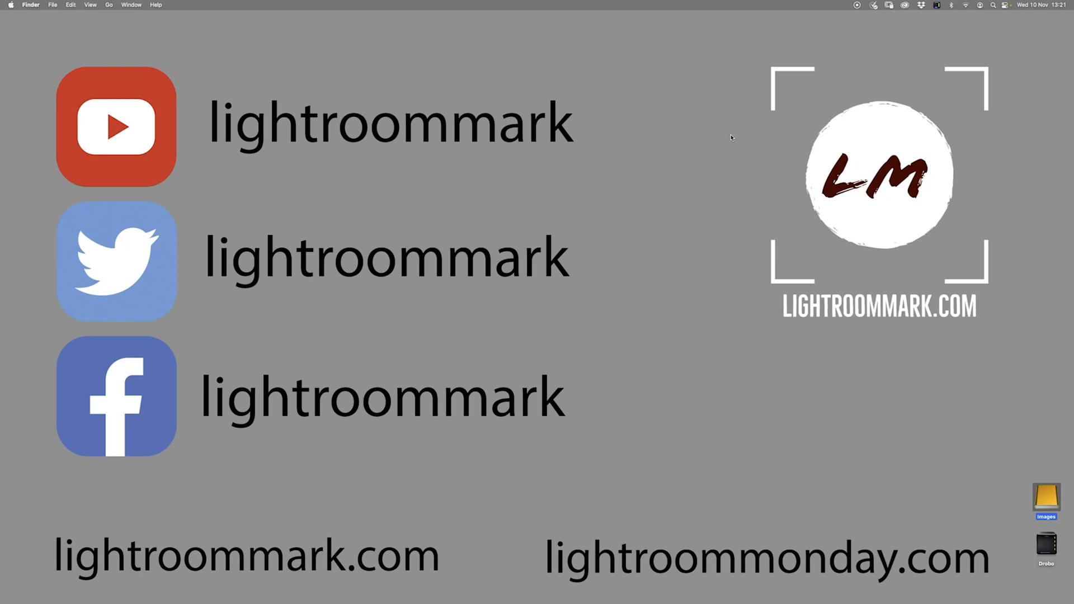